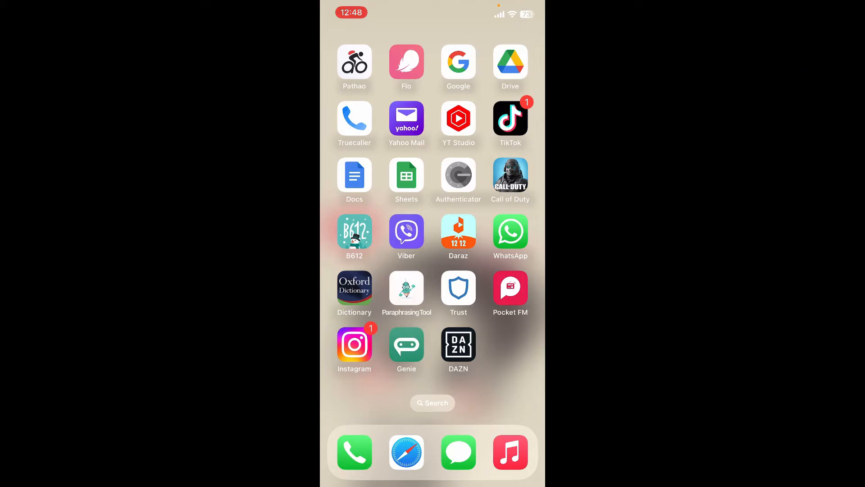
Launch DAZN from the Home Screen and begin Sign Up to reach the Set Up Your Account form
{"action": "left_click_drag", "start_coordinate": [458, 345], "coordinate": [473, 338]}
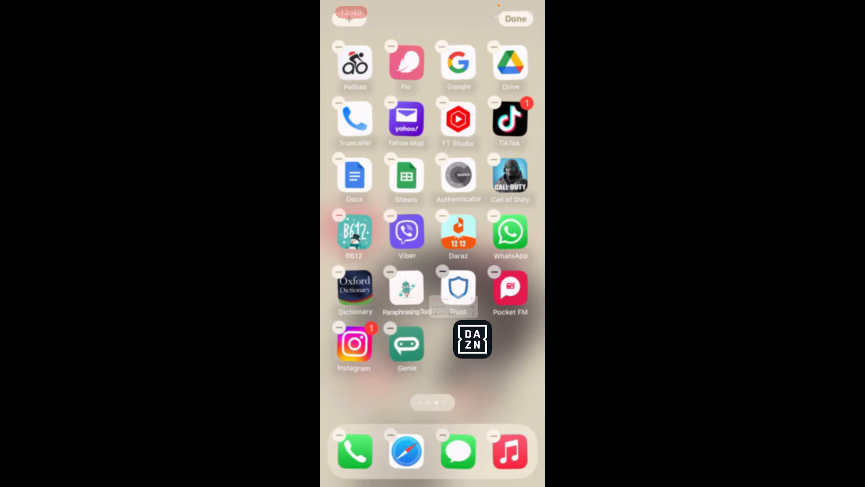
{"action": "left_click", "coordinate": [516, 18]}
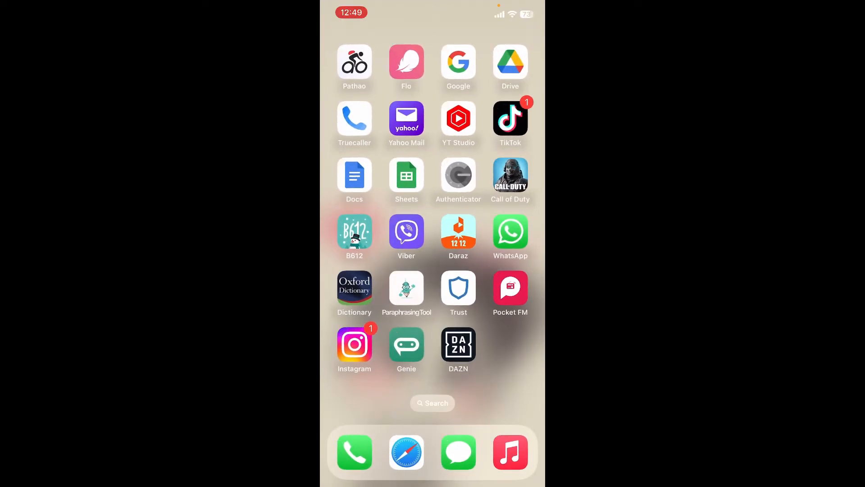
{"action": "left_click", "coordinate": [458, 344]}
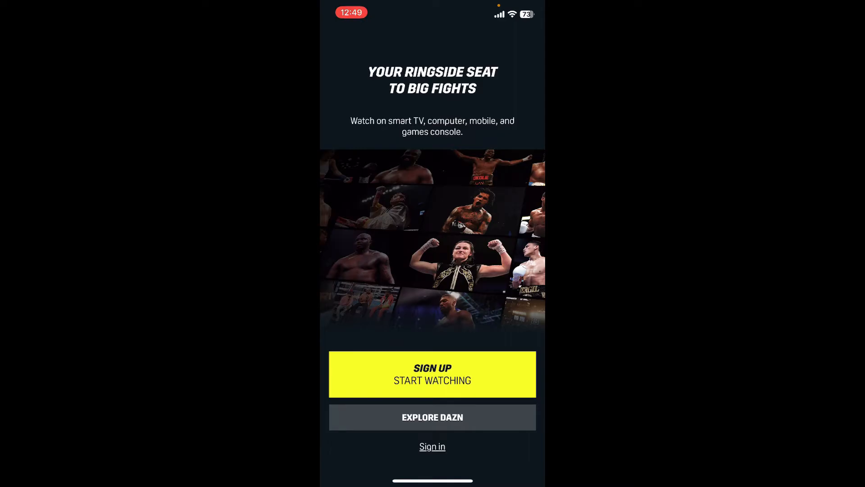
{"action": "left_click", "coordinate": [432, 373]}
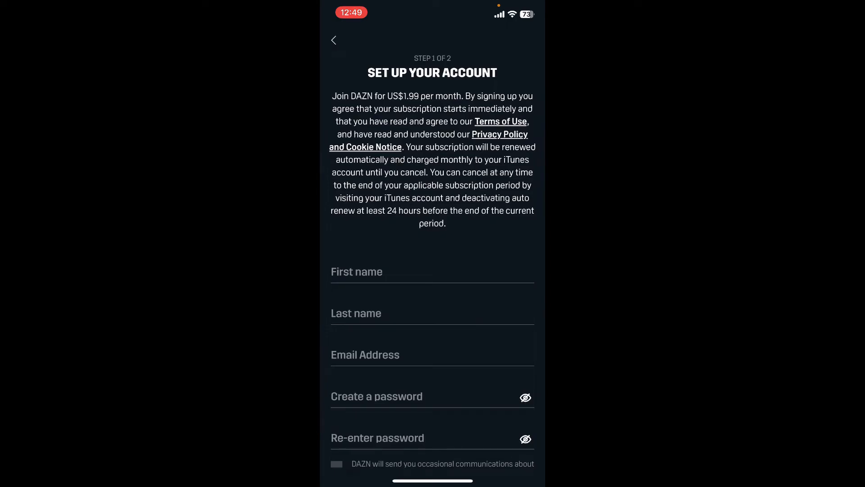
{"action": "scroll", "scroll_direction": "down", "scroll_amount": 3}
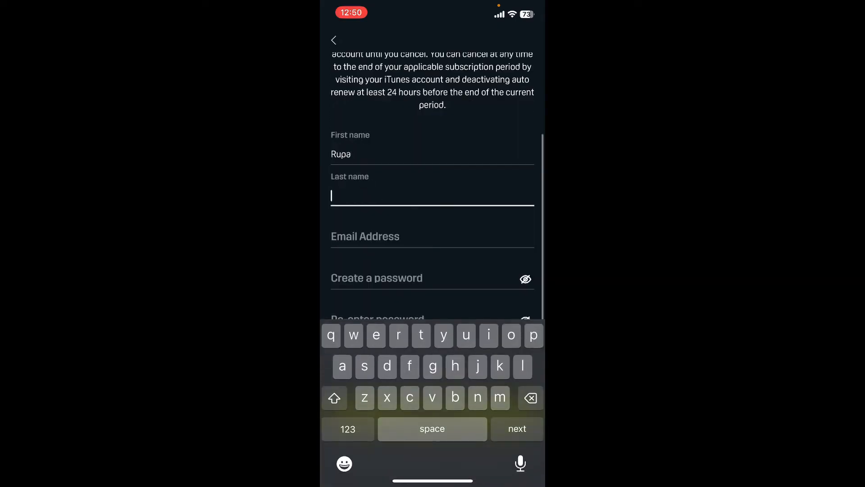
{"action": "type", "text": "Dulal"}
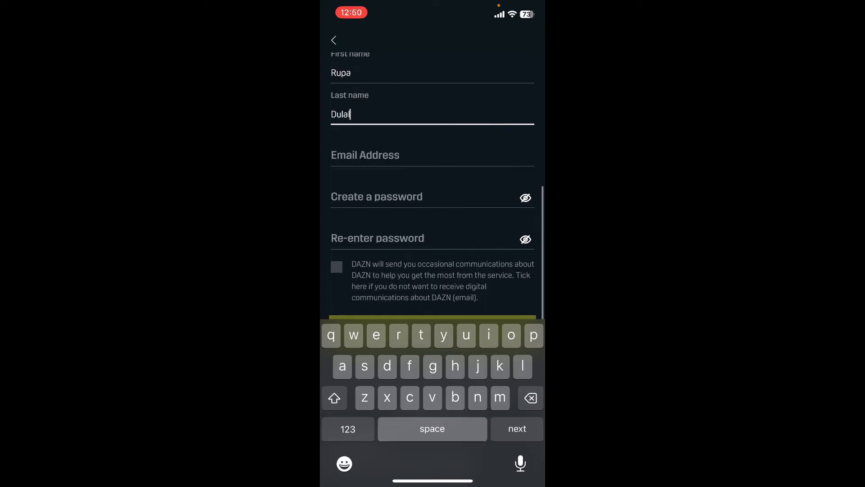
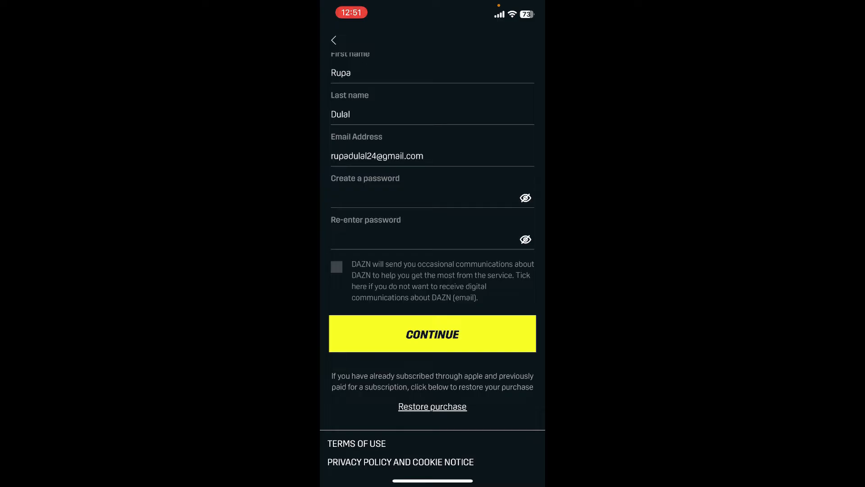
Leave the email communications opt-out unticked and continue to step 2, Subscribe to DAZN
{"action": "left_click", "coordinate": [336, 267]}
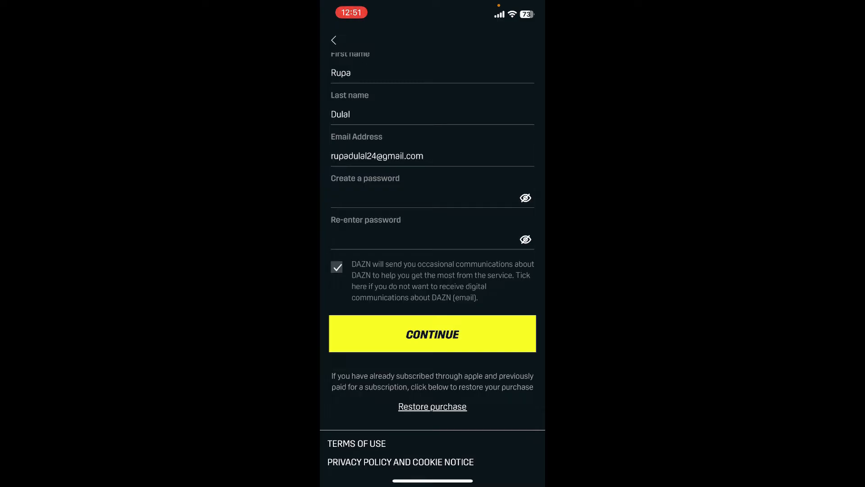
{"action": "left_click", "coordinate": [336, 267]}
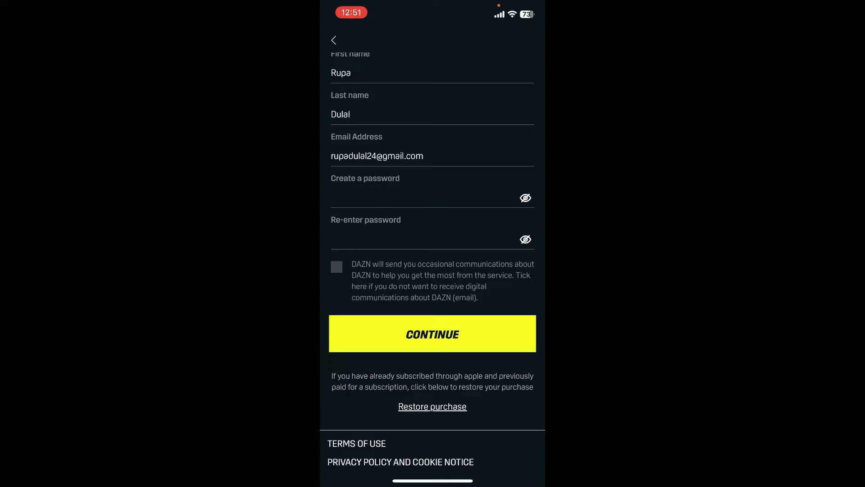
{"action": "left_click", "coordinate": [432, 333]}
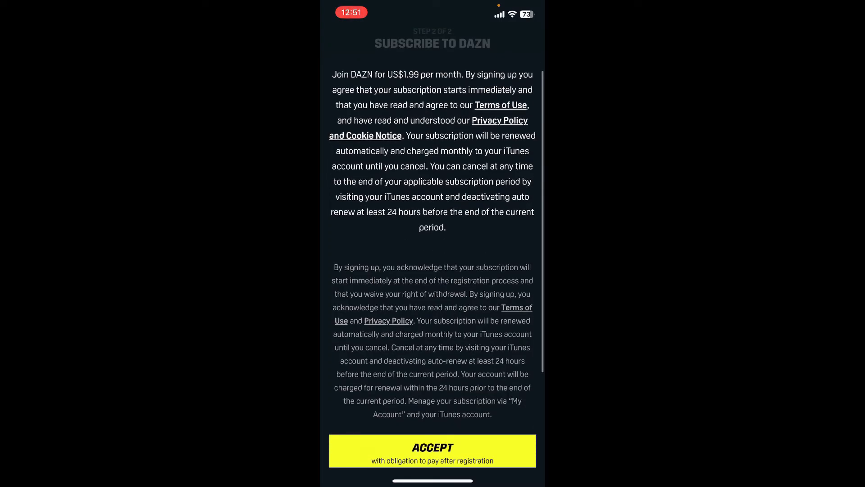
{"action": "scroll", "scroll_direction": "down", "scroll_amount": 3}
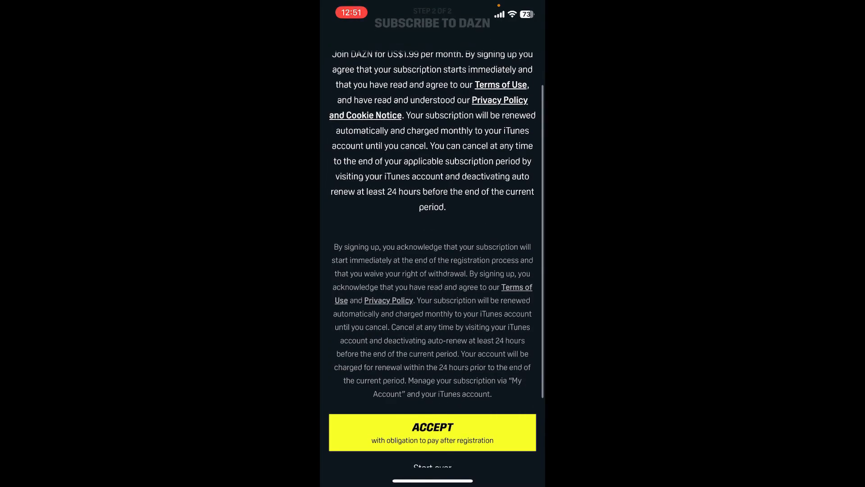
{"action": "scroll", "scroll_direction": "down", "scroll_amount": 3}
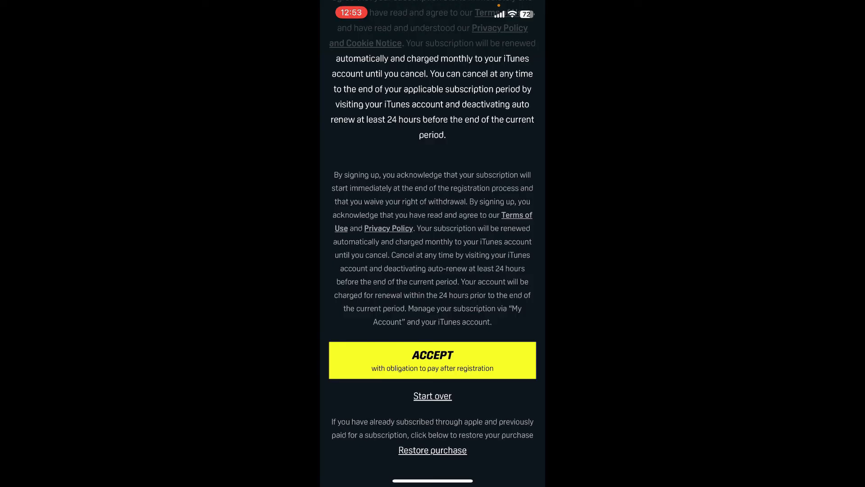
{"action": "scroll", "scroll_direction": "down", "scroll_amount": 3}
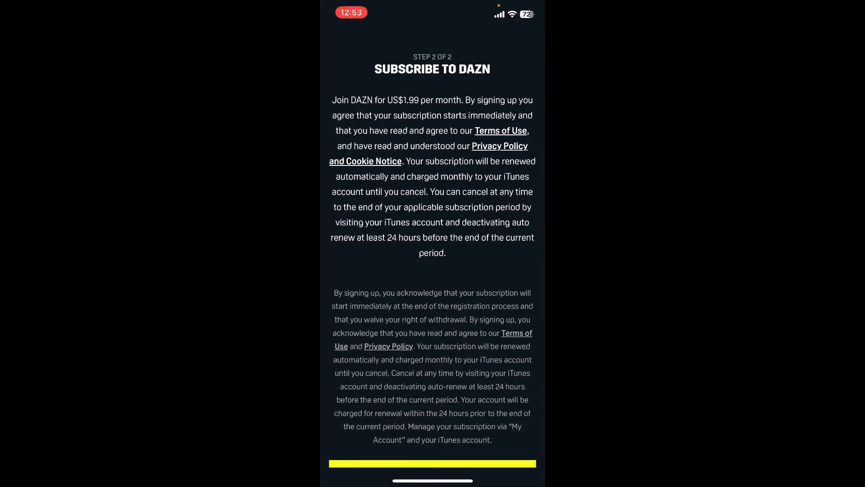
{"action": "scroll", "scroll_direction": "down", "scroll_amount": 3}
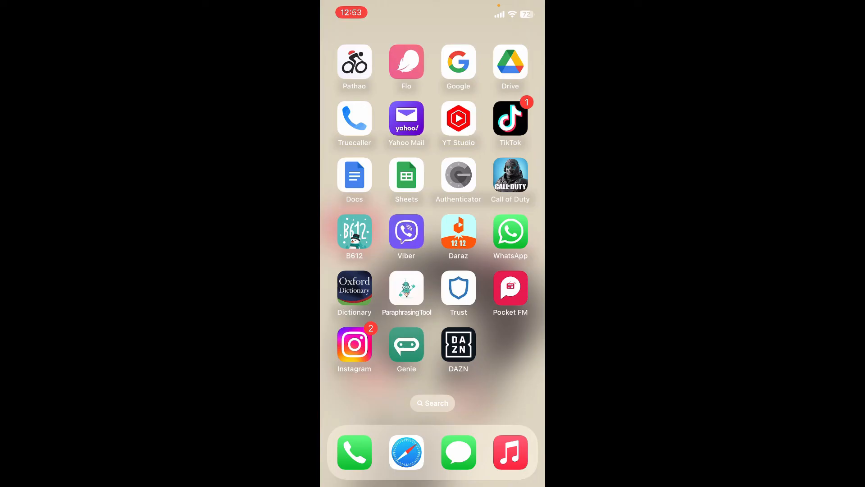
Swipe to the second Home Screen page of apps, away from DAZN
{"action": "scroll", "scroll_direction": "left", "scroll_amount": 3}
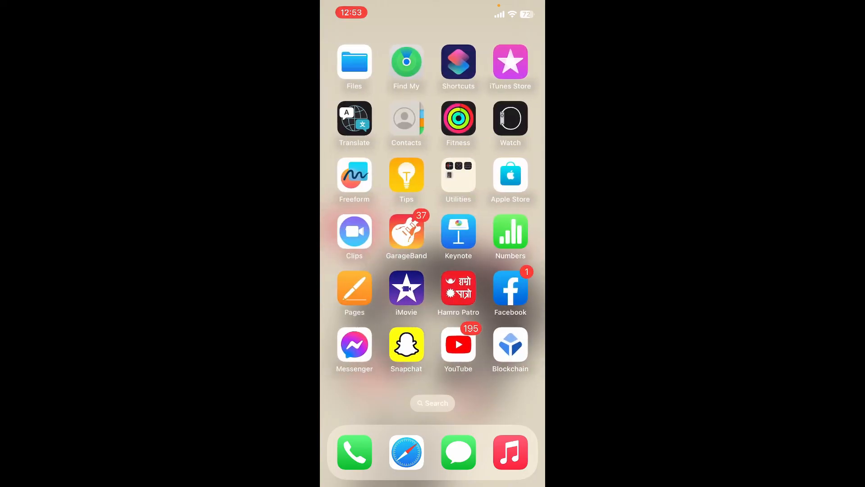